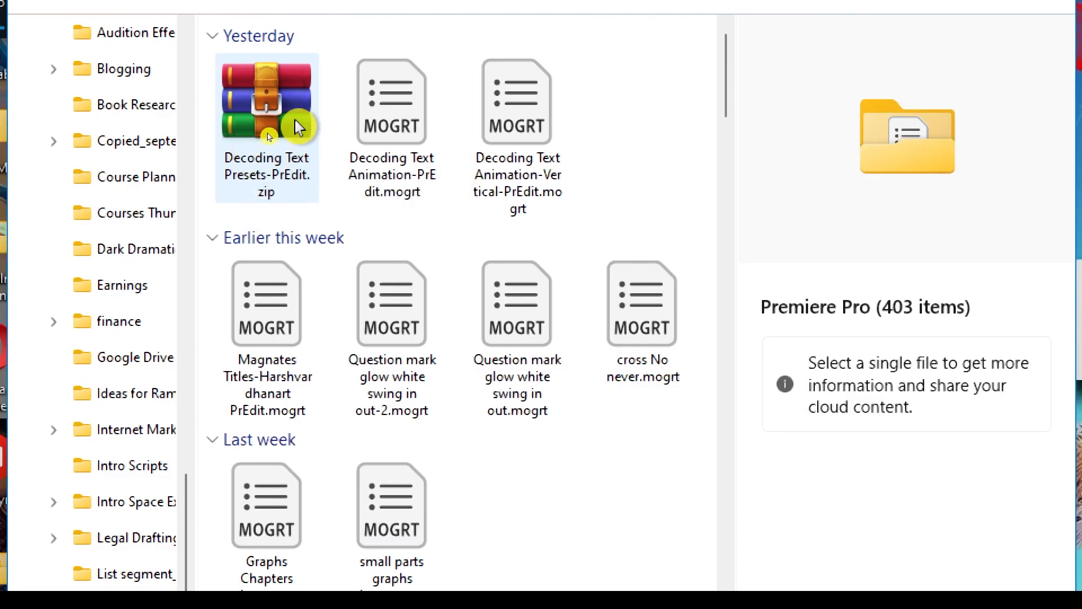
Extract Decoding Text Presets-PrEdit.zip into its folder and select both extracted MOGRT files
{"action": "left_click", "coordinate": [267, 111]}
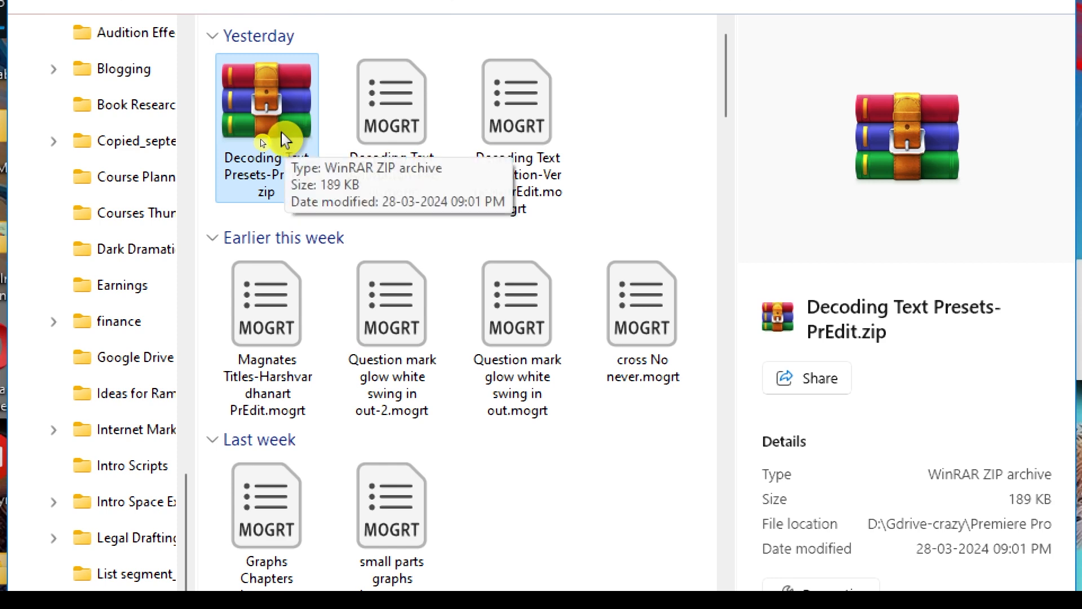
{"action": "right_click", "coordinate": [266, 104]}
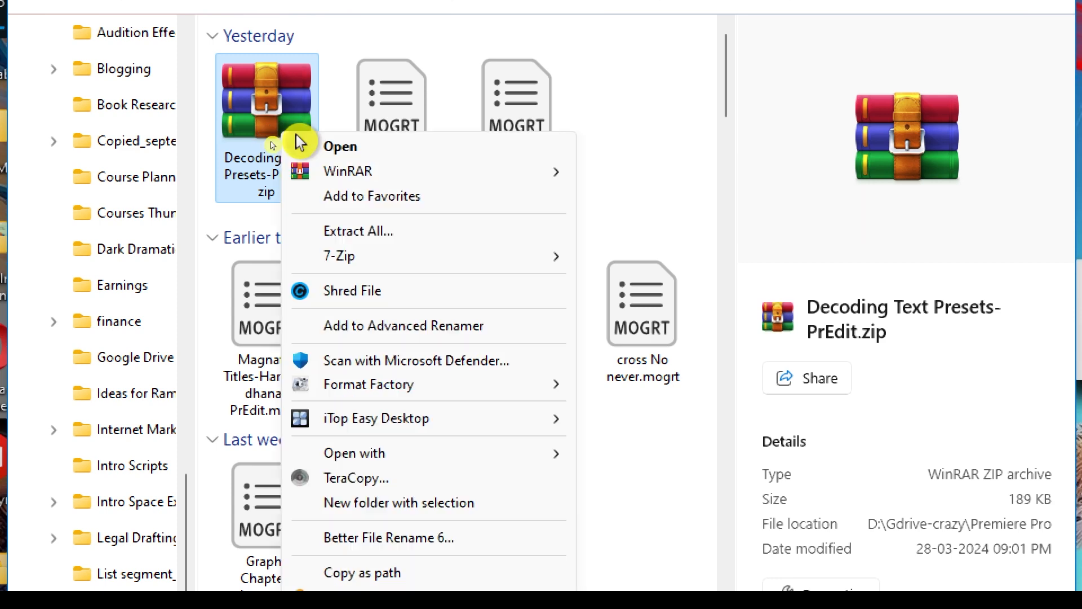
{"action": "left_click", "coordinate": [677, 146]}
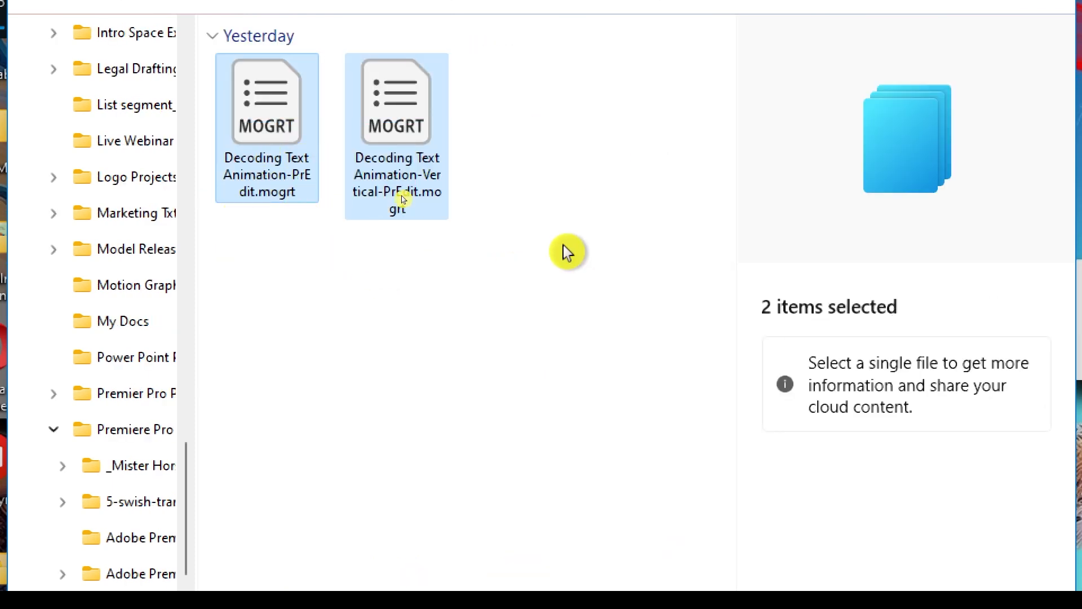
{"action": "left_click", "coordinate": [619, 7]}
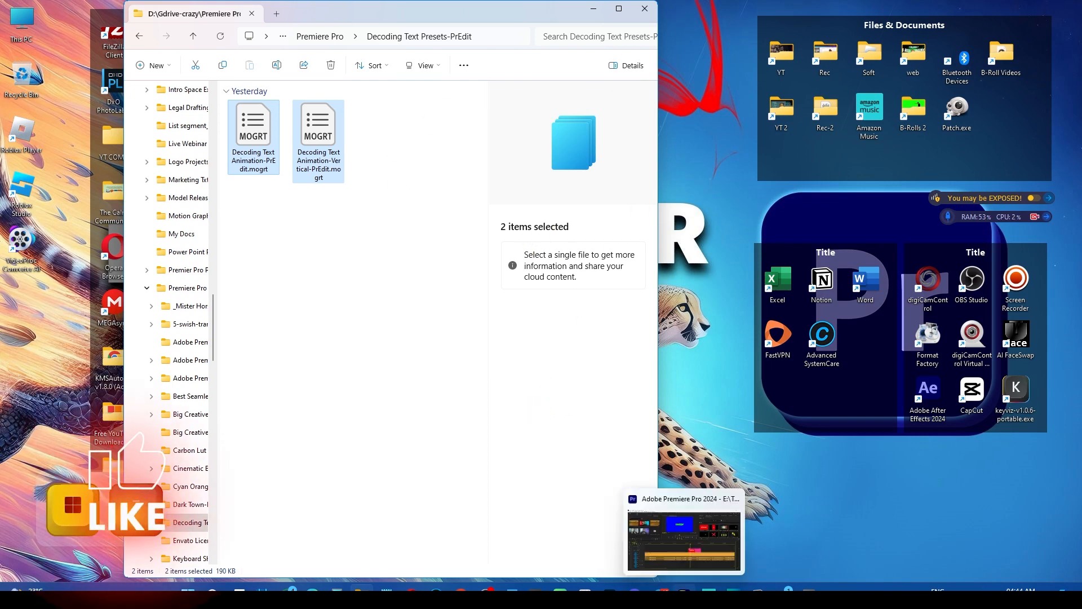
Bring the Premiere Pro project forward to place the Decoding Text MOGRT on Video 2
{"action": "left_click", "coordinate": [683, 539]}
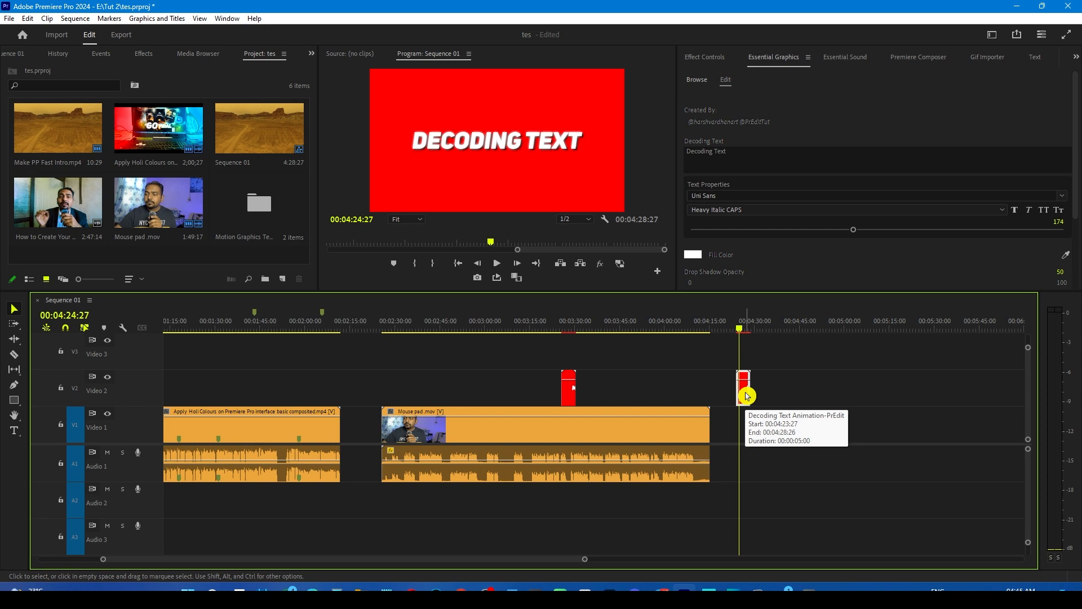
{"action": "mouse_move", "coordinate": [780, 90]}
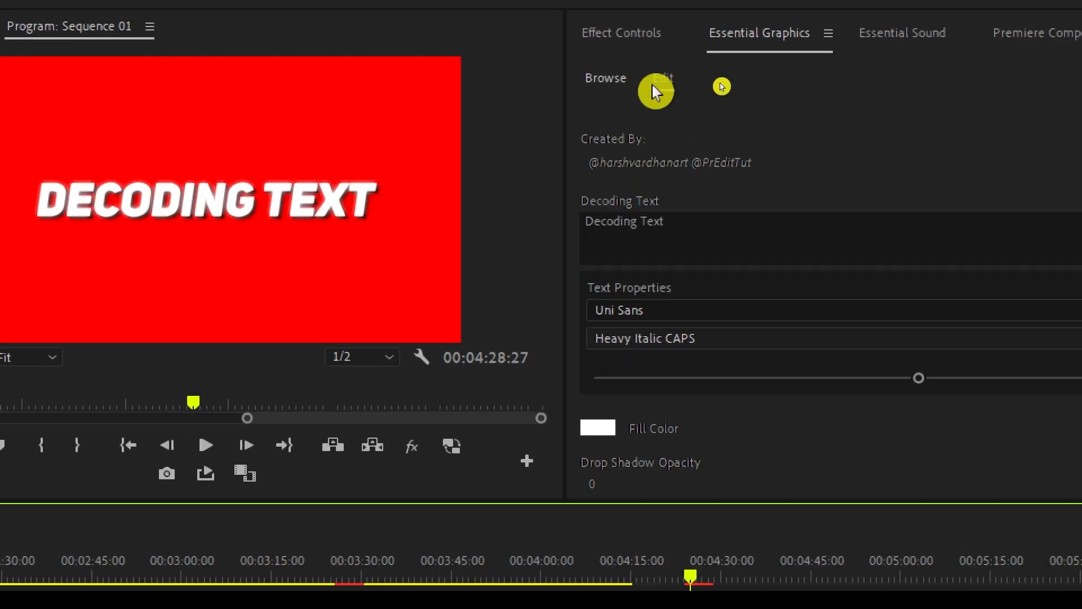
{"action": "mouse_move", "coordinate": [773, 204]}
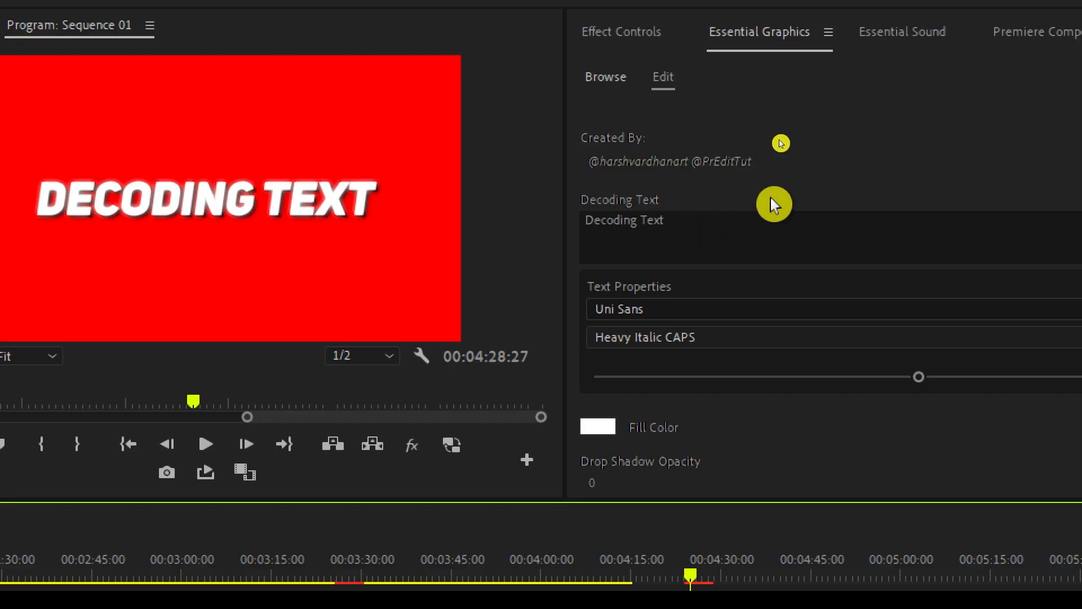
Replace the Decoding Text wording with 'Your text' and set its font to Modak
{"action": "double_click", "coordinate": [623, 221]}
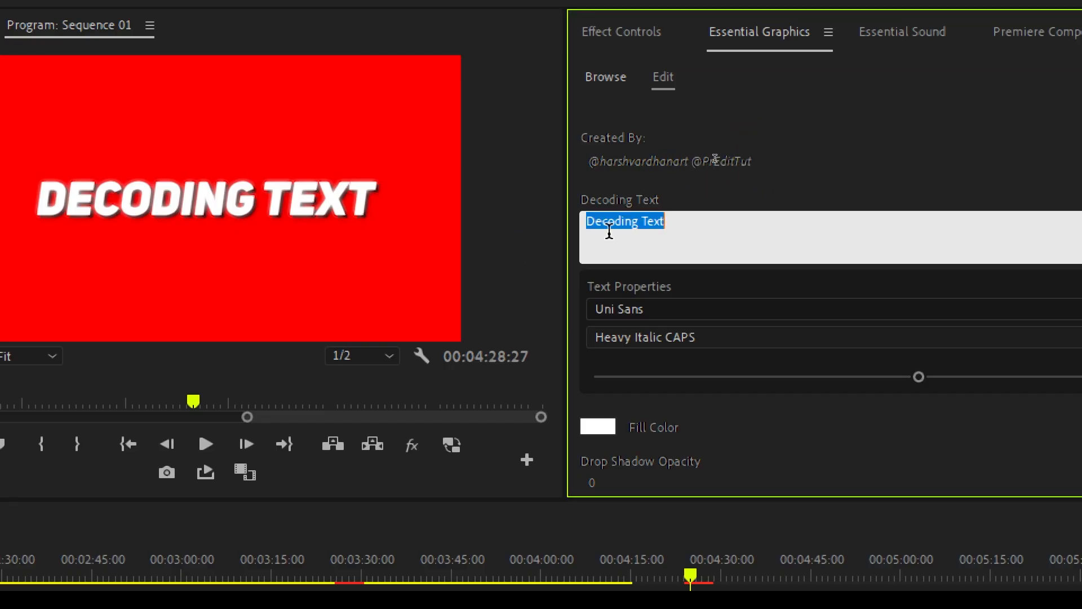
{"action": "mouse_move", "coordinate": [649, 242]}
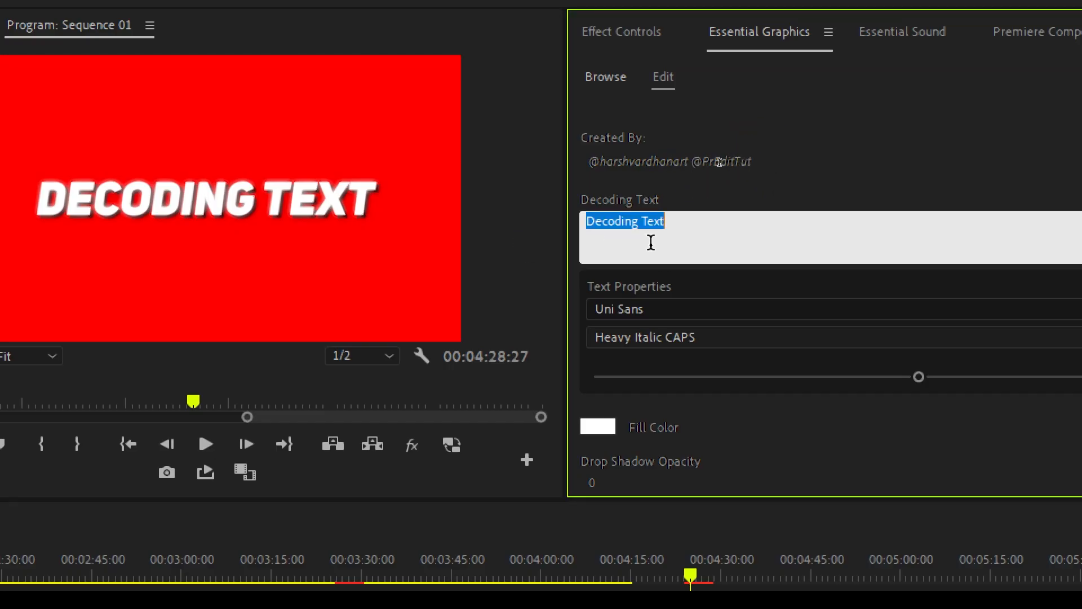
{"action": "type", "text": "Your text"}
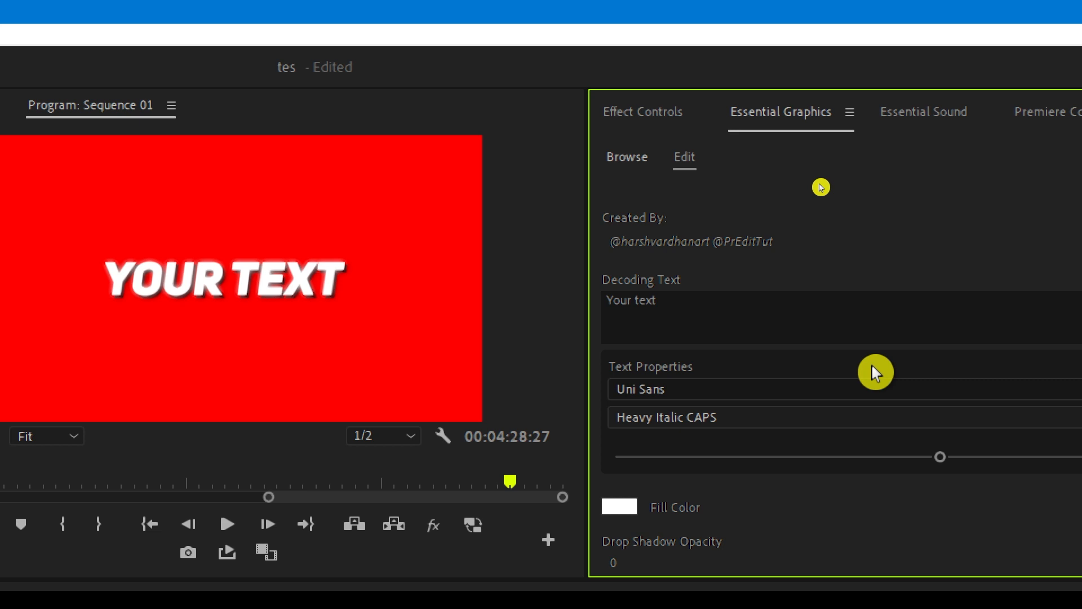
{"action": "left_click", "coordinate": [638, 389]}
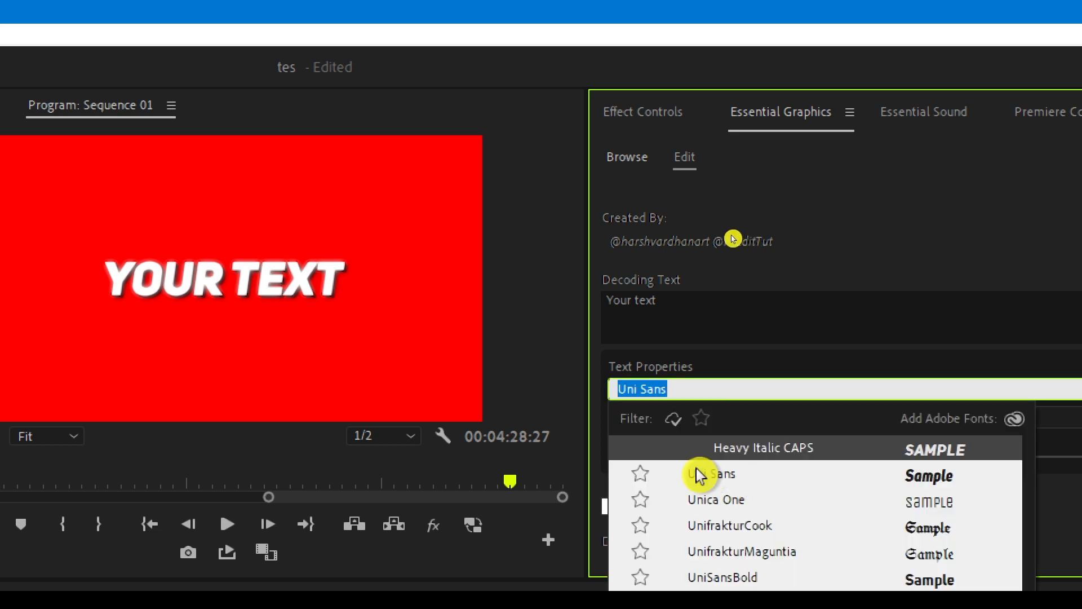
{"action": "mouse_move", "coordinate": [745, 496]}
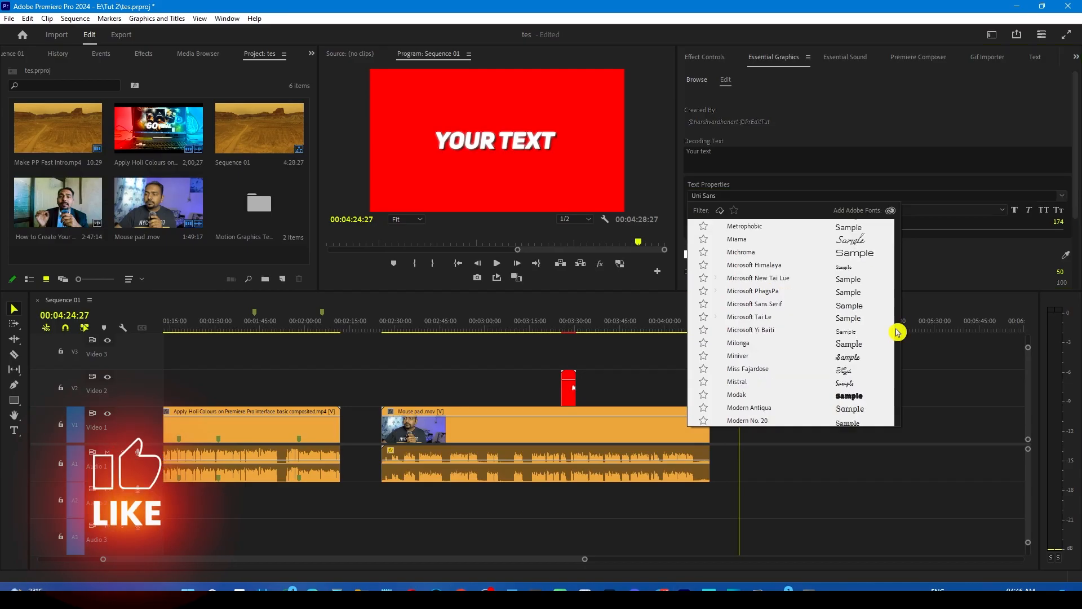
{"action": "left_click", "coordinate": [737, 395]}
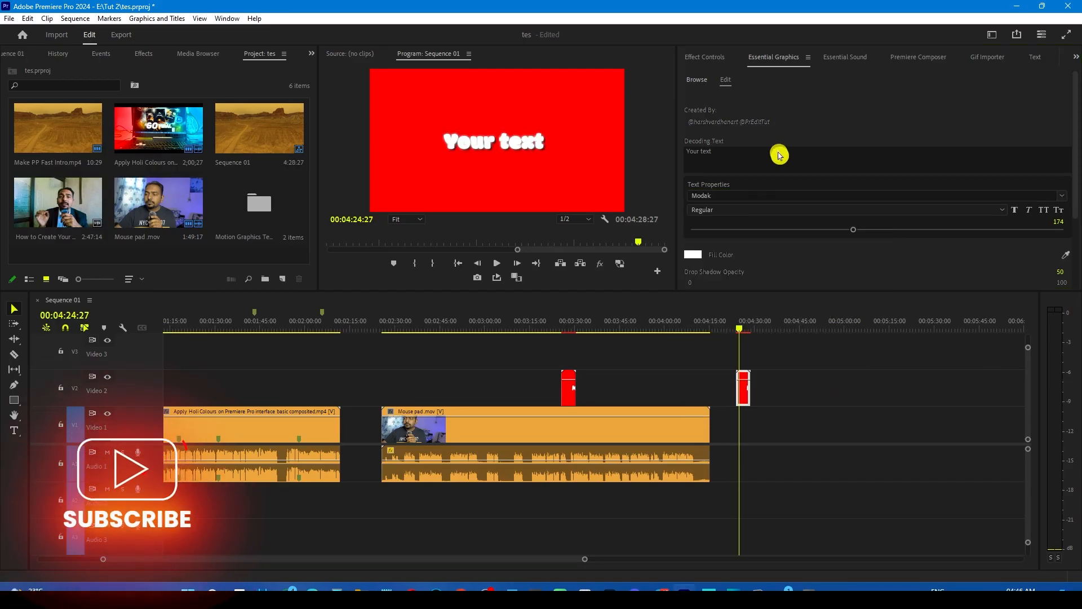
{"action": "scroll", "scroll_direction": "down", "scroll_amount": 3}
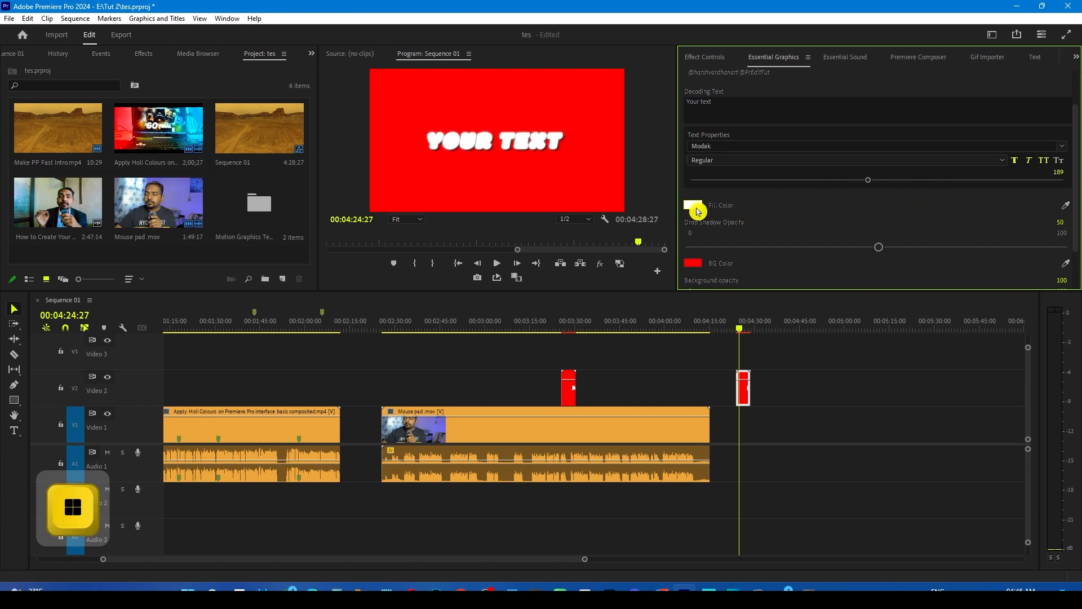
Set the YOUR TEXT fill colour to green #00FF24 and lower the drop shadow opacity to about 33
{"action": "left_click", "coordinate": [693, 205]}
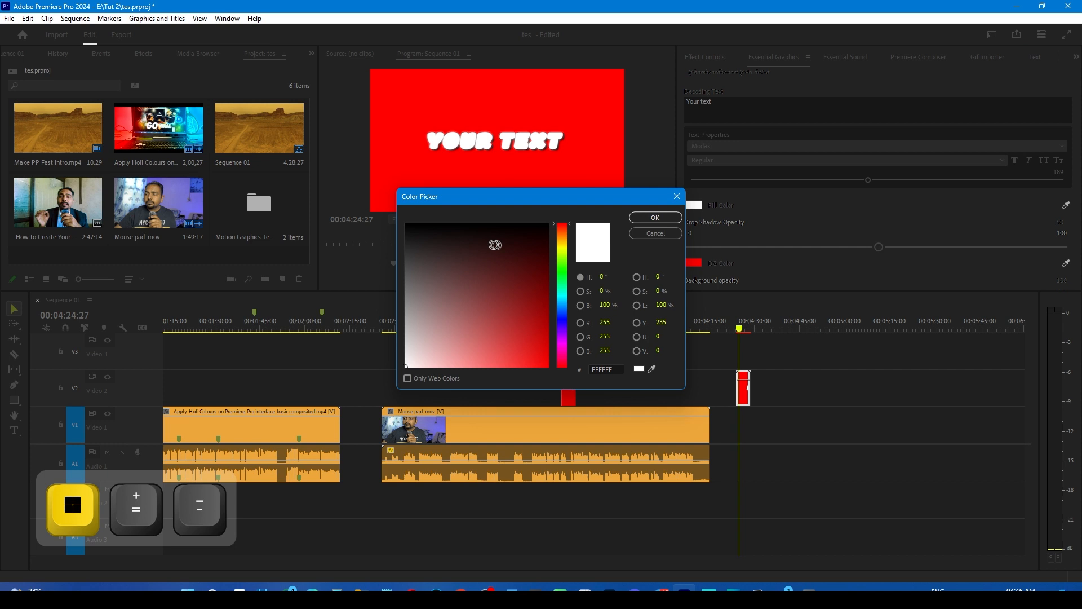
{"action": "left_click", "coordinate": [654, 217]}
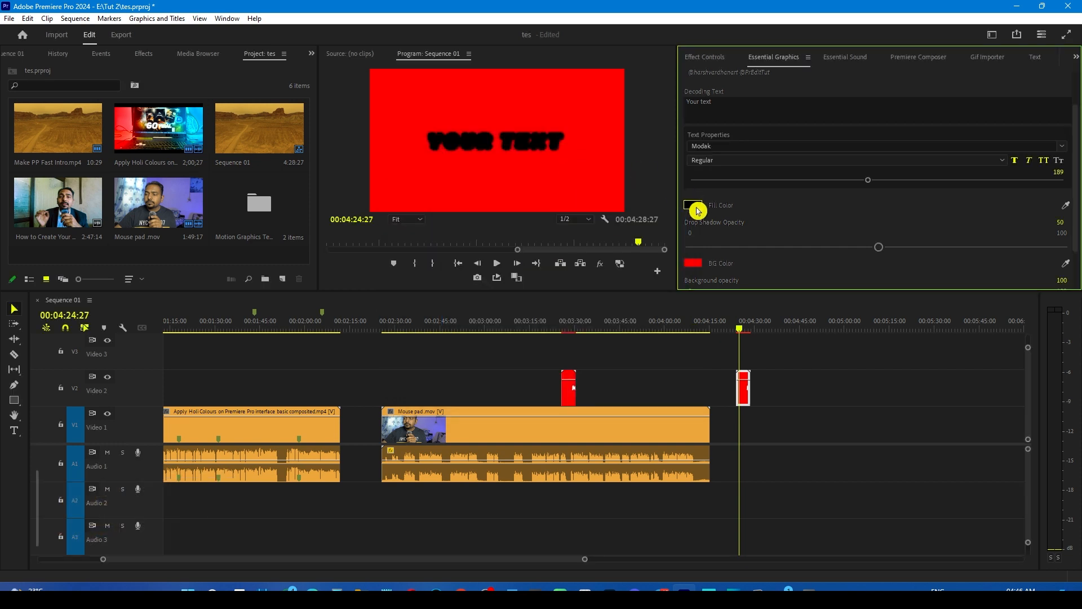
{"action": "left_click", "coordinate": [693, 208]}
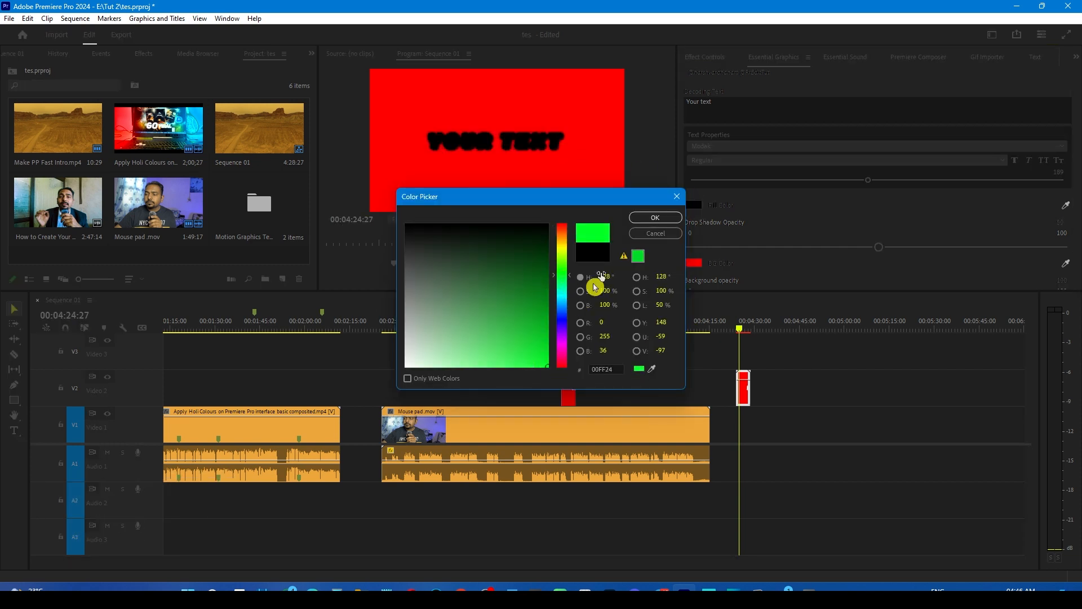
{"action": "left_click", "coordinate": [654, 218]}
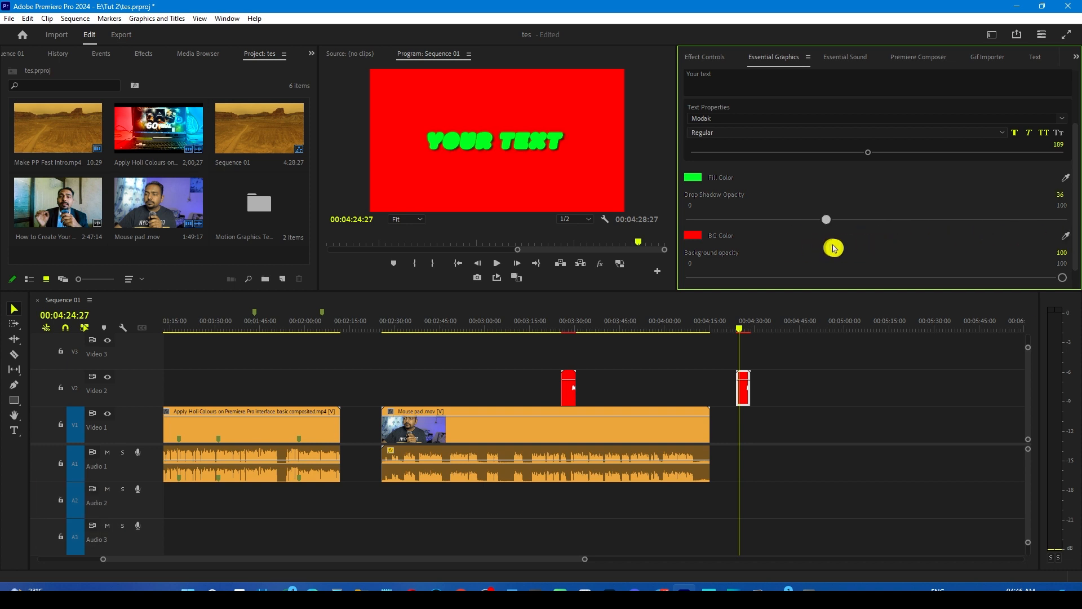
{"action": "left_click", "coordinate": [869, 118]}
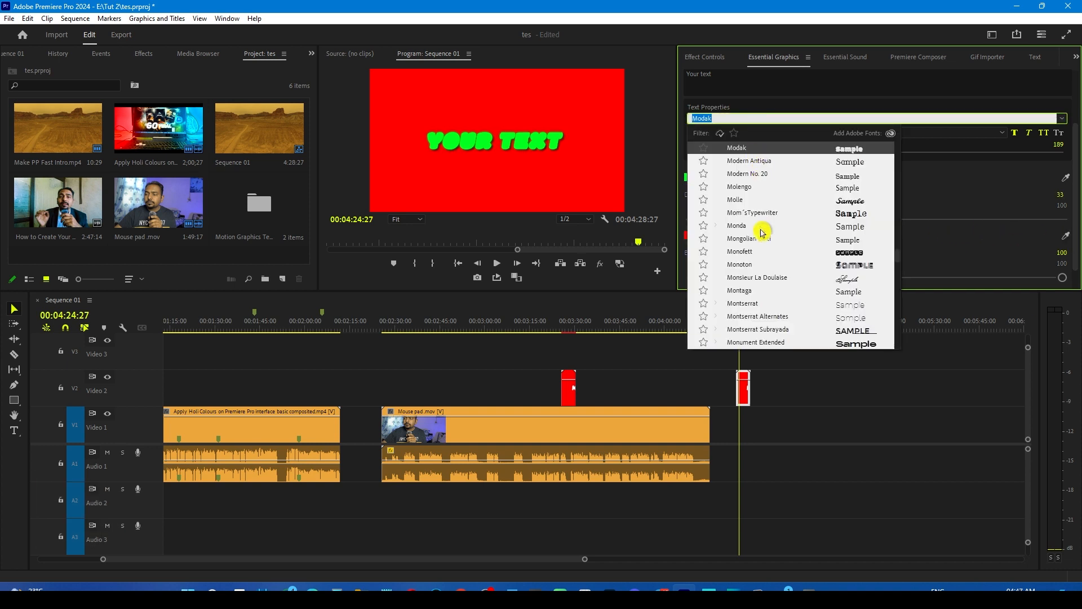
{"action": "mouse_move", "coordinate": [761, 333]}
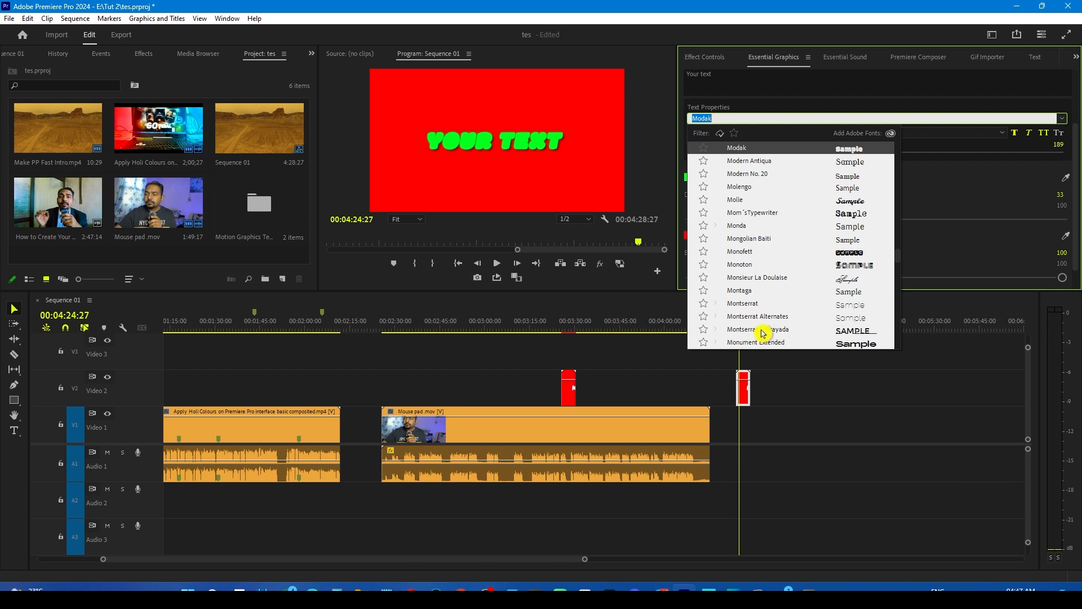
Set the text font to Montserrat Subrayada
{"action": "left_click", "coordinate": [758, 329]}
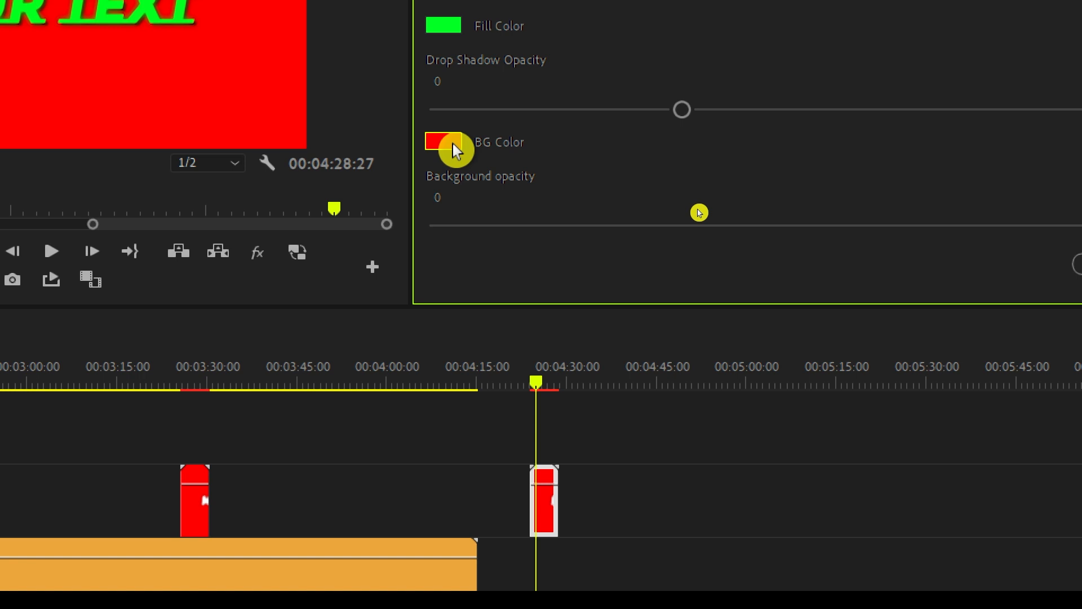
Set the BG Color to blue and drop the background opacity to 0 so the text sits over the footage
{"action": "left_click", "coordinate": [442, 142]}
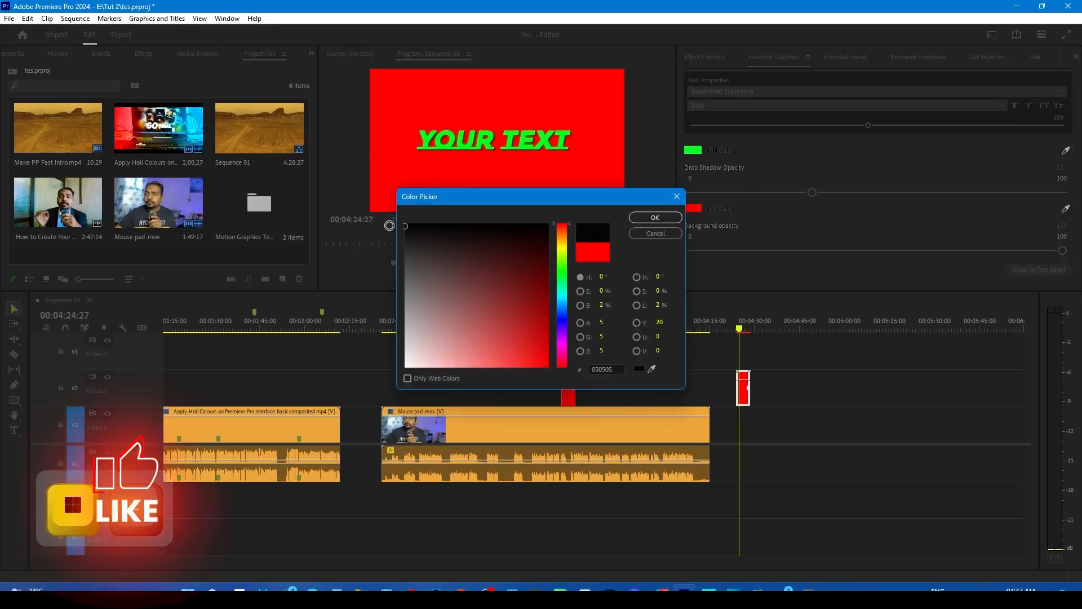
{"action": "left_click", "coordinate": [654, 217]}
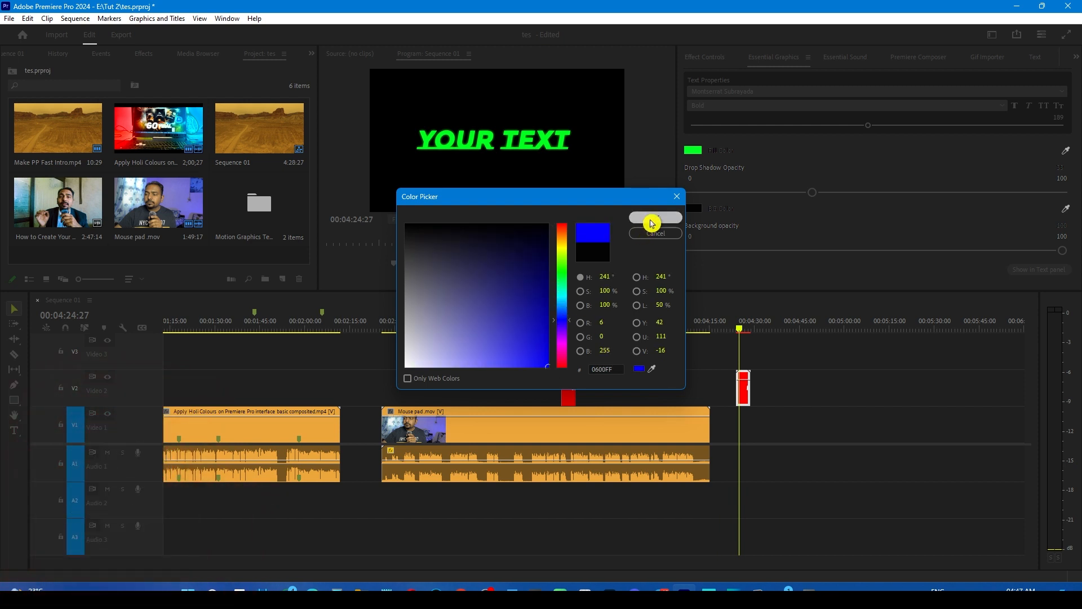
{"action": "left_click", "coordinate": [654, 218]}
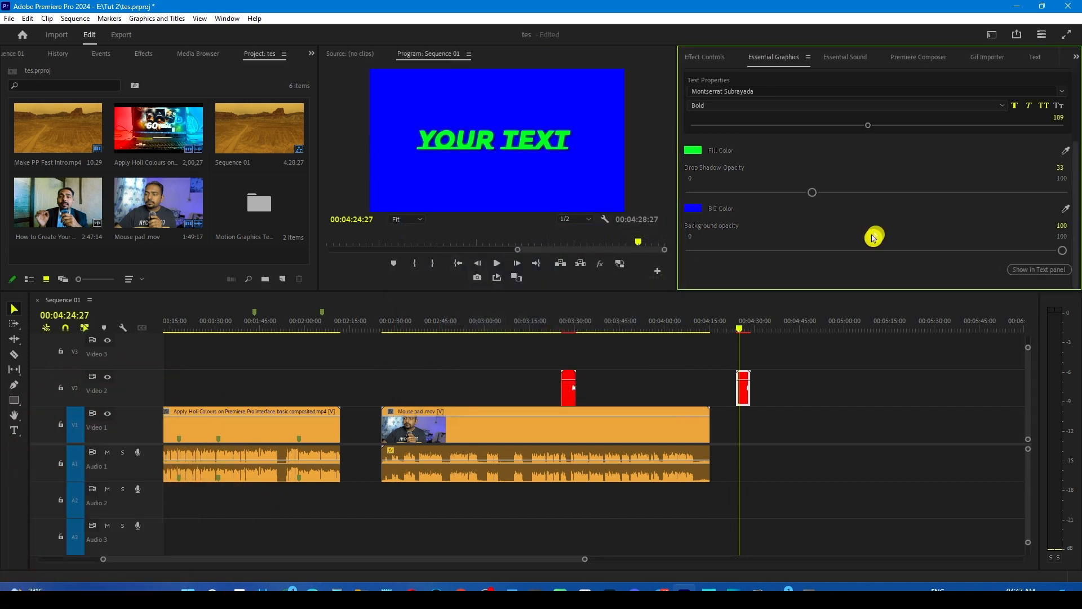
{"action": "mouse_move", "coordinate": [751, 399]}
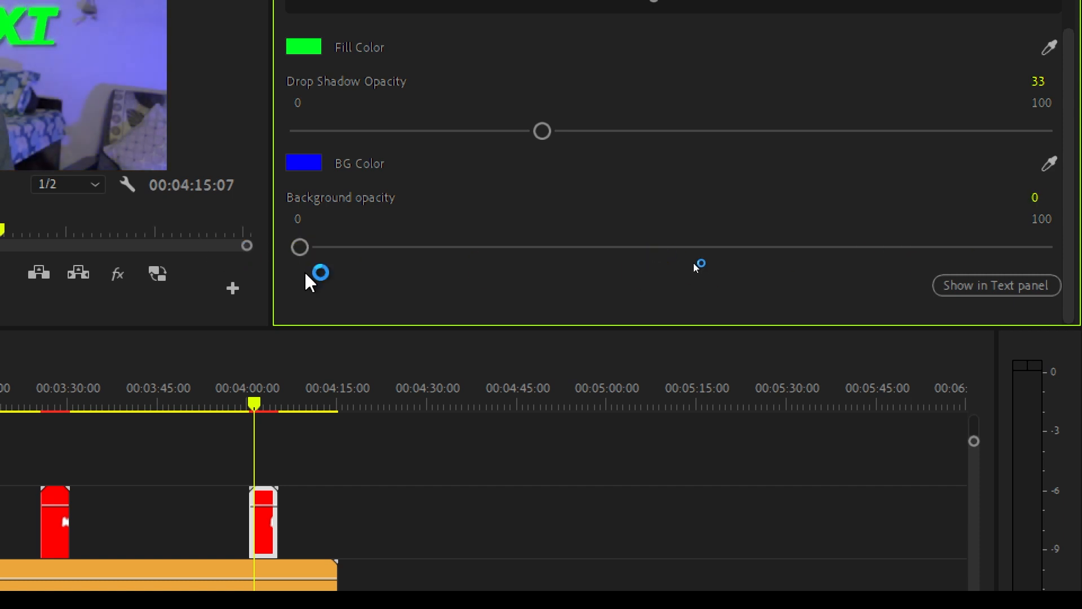
{"action": "mouse_move", "coordinate": [921, 263]}
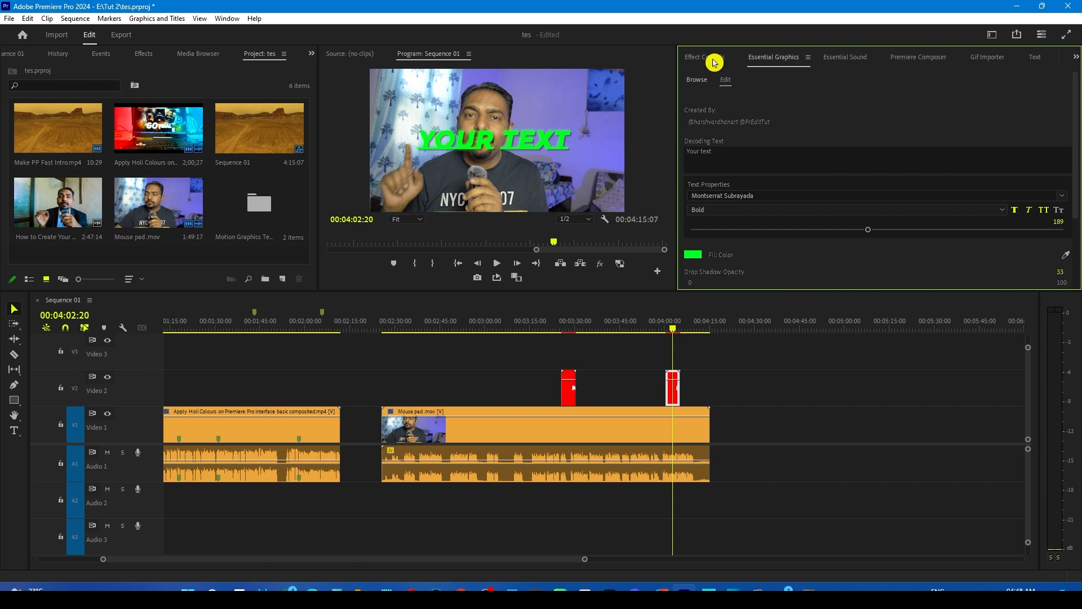
{"action": "left_click", "coordinate": [702, 56]}
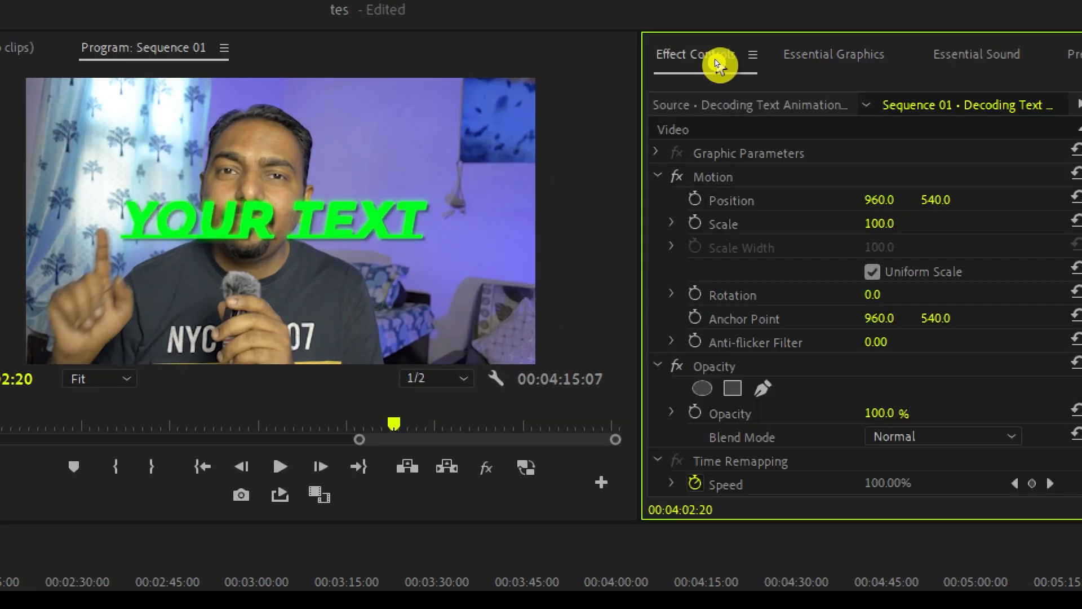
{"action": "mouse_move", "coordinate": [723, 186]}
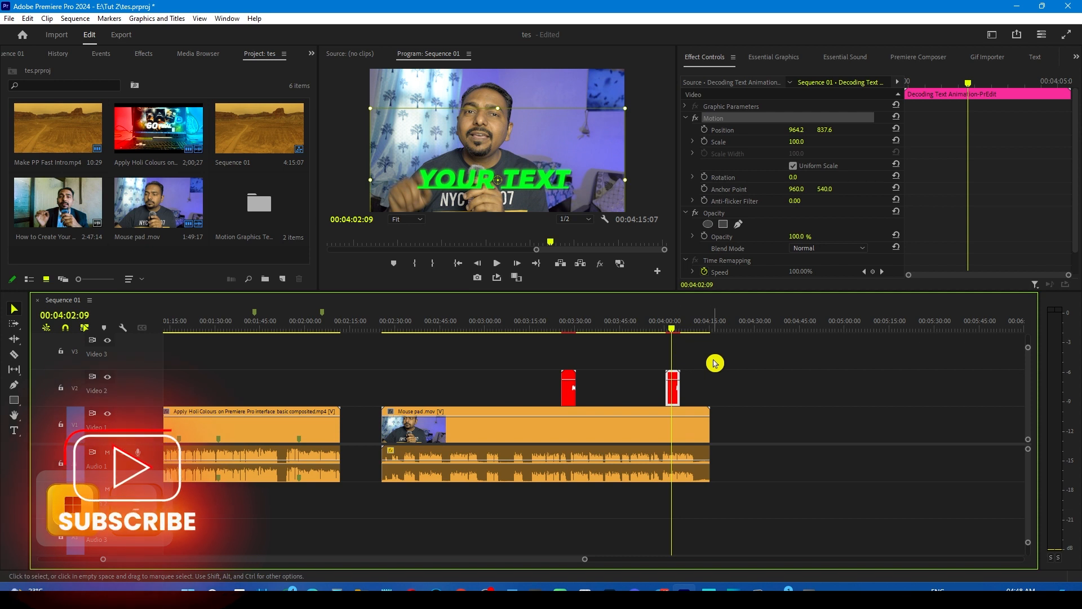
{"action": "mouse_move", "coordinate": [675, 399]}
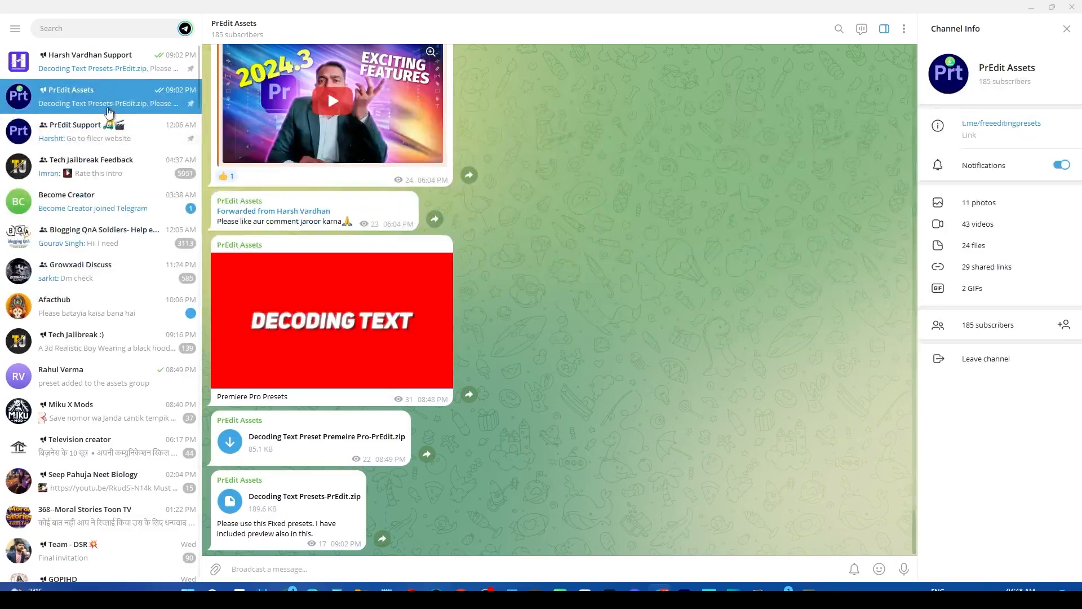
Move YOUR TEXT down to Position Y about 837, then show the Telegram channel with the presets zip post
{"action": "left_click", "coordinate": [101, 61]}
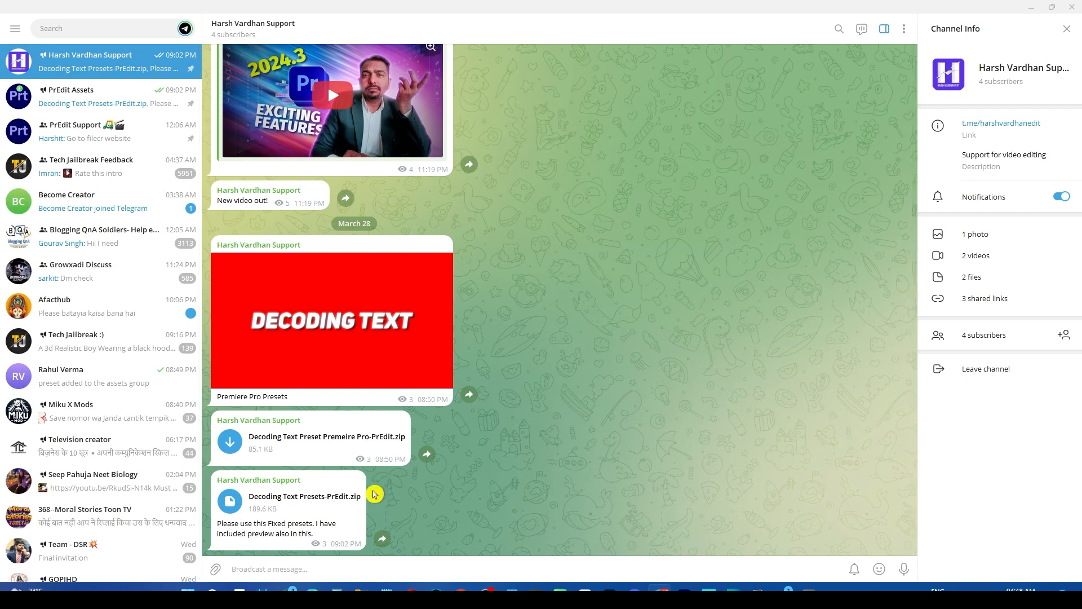